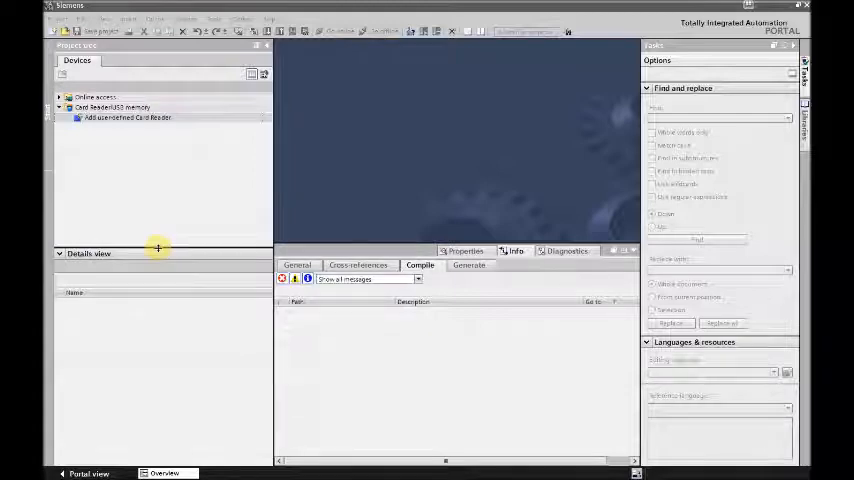
mouse_move(192, 180)
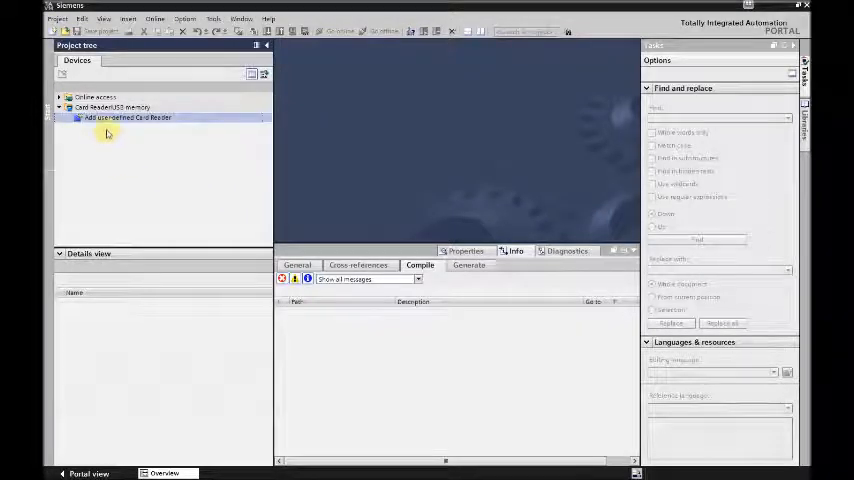
Add the SD card drive under Computer as a user-defined card reader
left_click(112, 108)
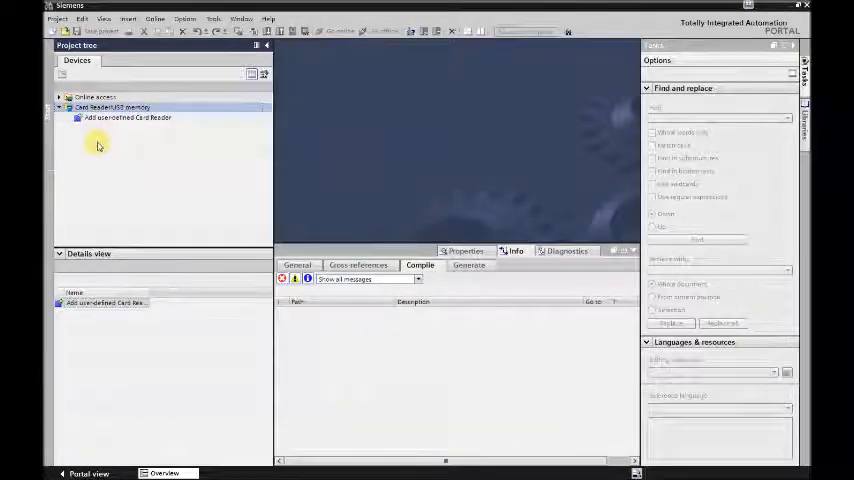
left_click(112, 108)
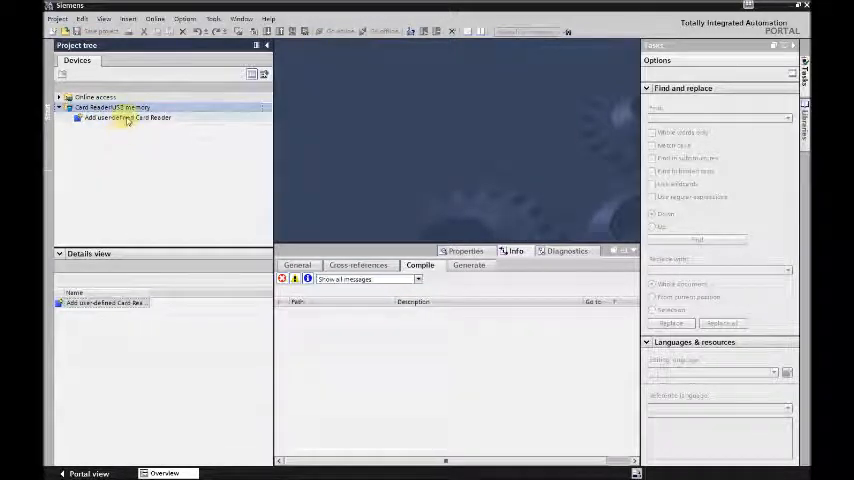
double_click(128, 116)
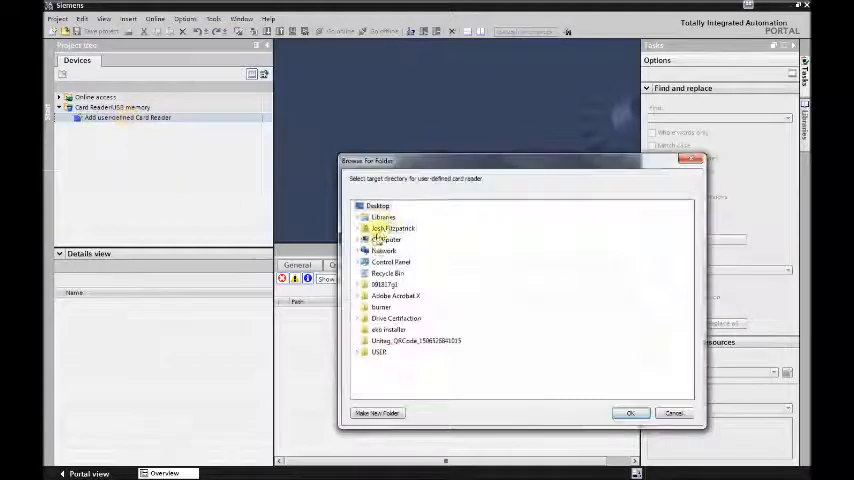
left_click(364, 240)
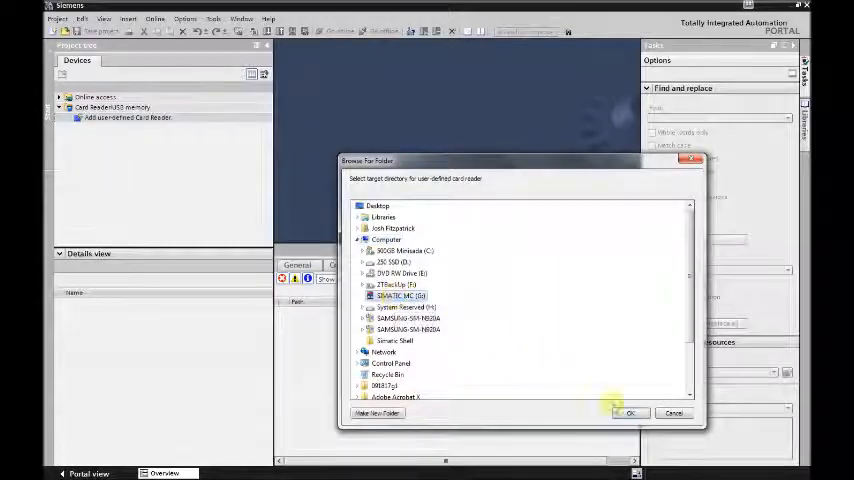
left_click(630, 412)
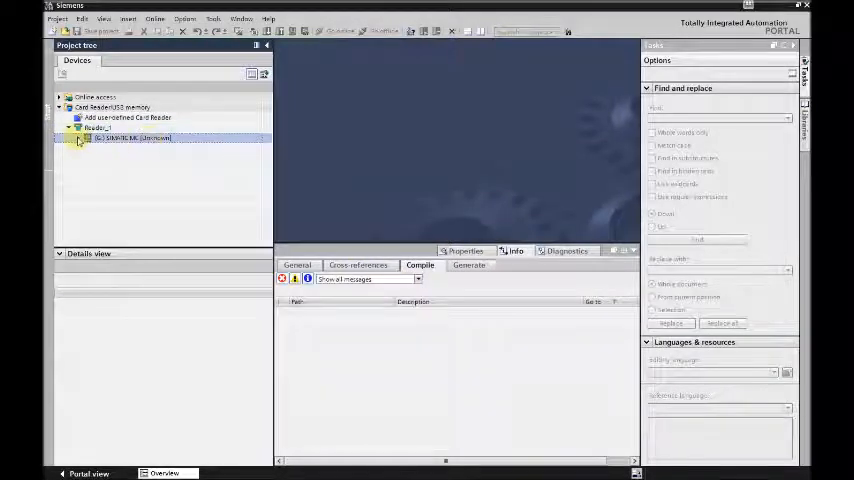
Set the SD memory card's PLC card mode to Program in its properties
left_click(80, 136)
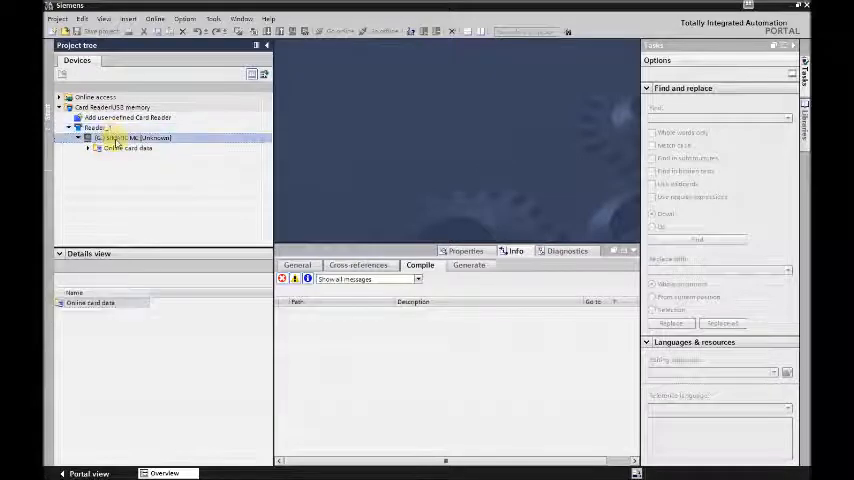
right_click(112, 136)
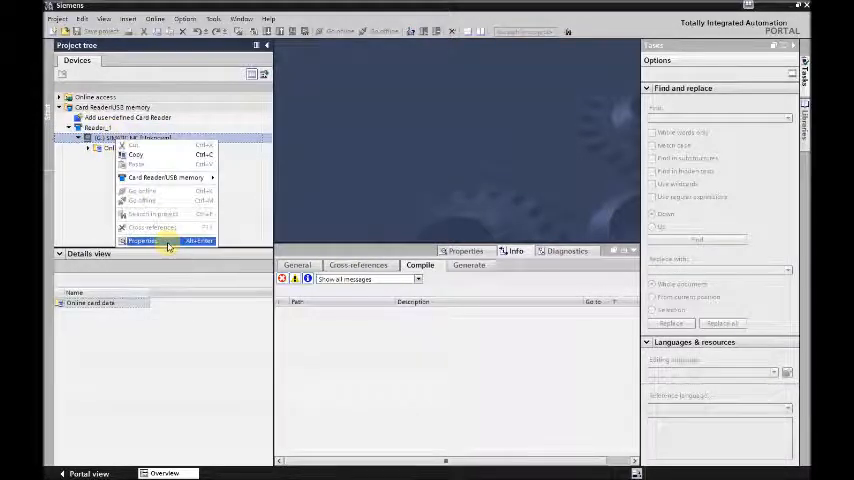
left_click(142, 240)
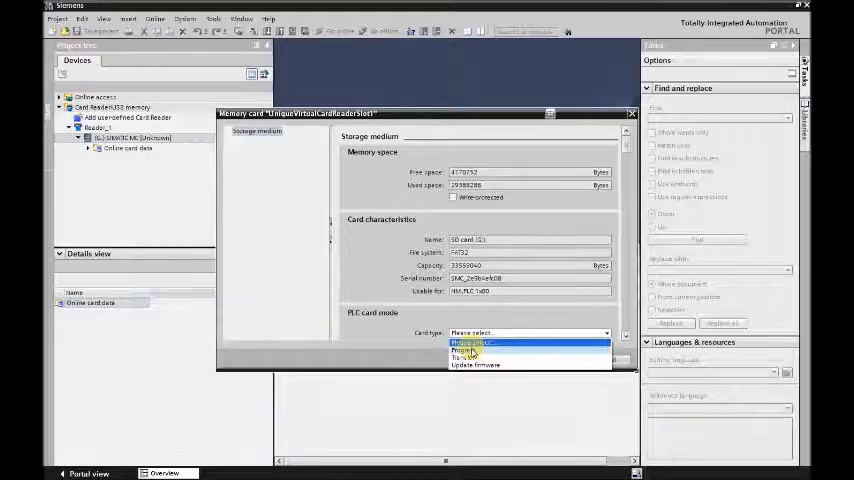
left_click(470, 348)
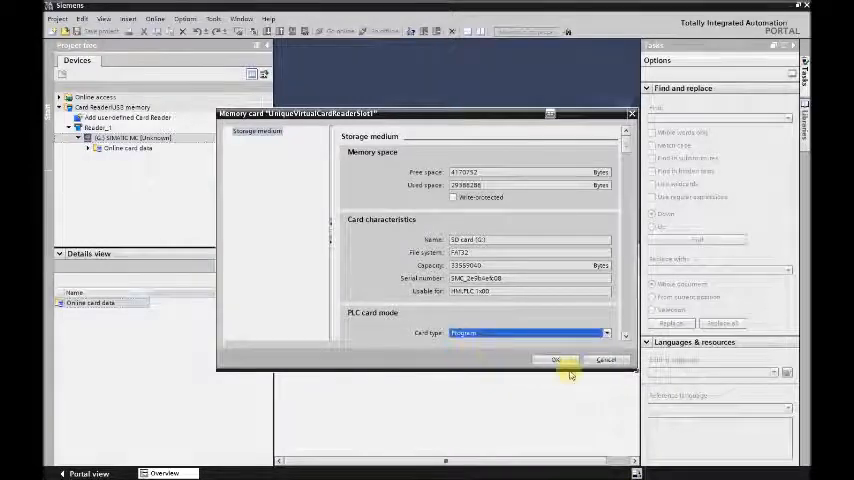
left_click(556, 360)
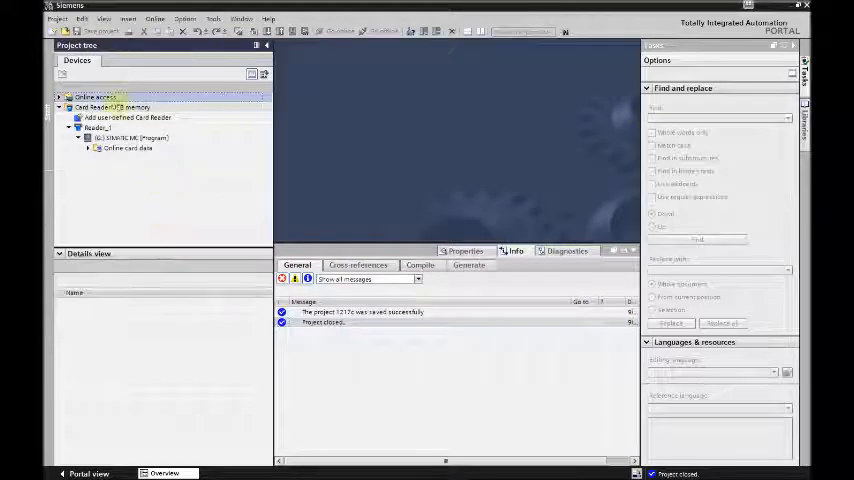
Open the recent S7-1200 project containing PLC_1 from the Project menu
left_click(58, 20)
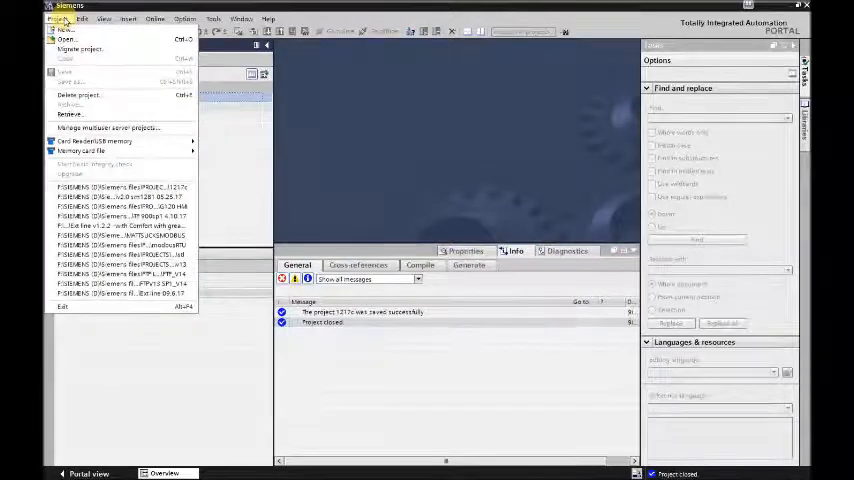
mouse_move(104, 140)
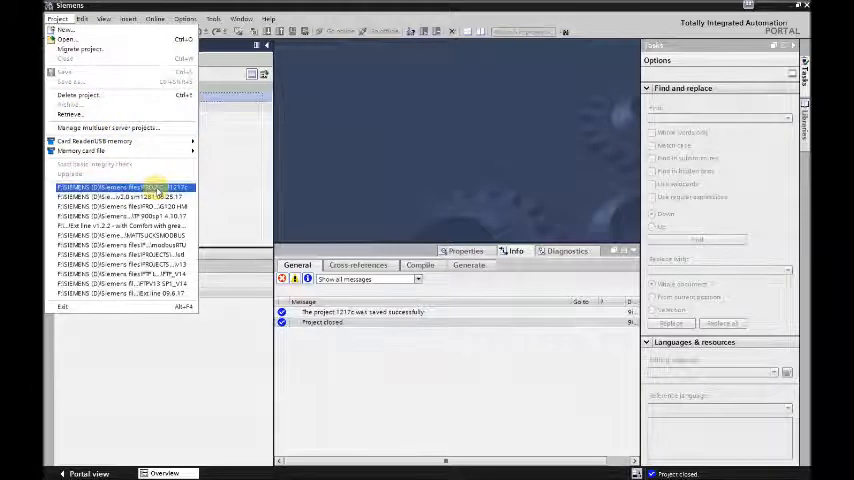
left_click(120, 188)
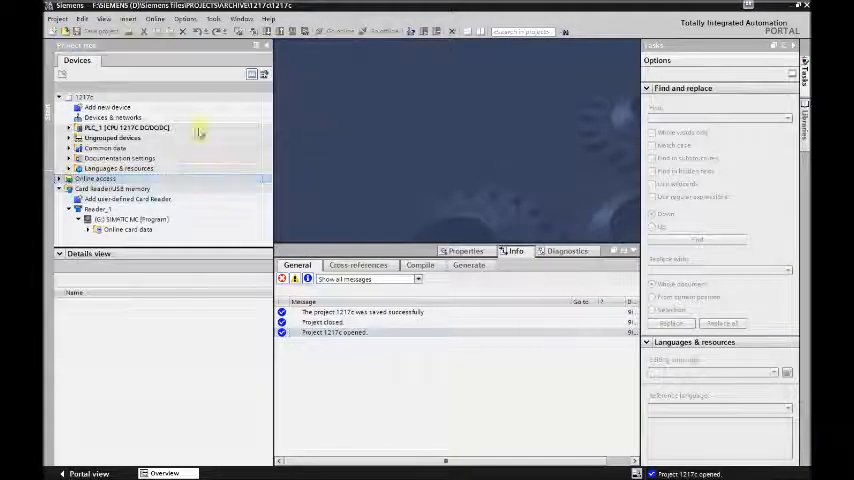
Download PLC_1 onto the SD program card via the Load preview
left_click(128, 128)
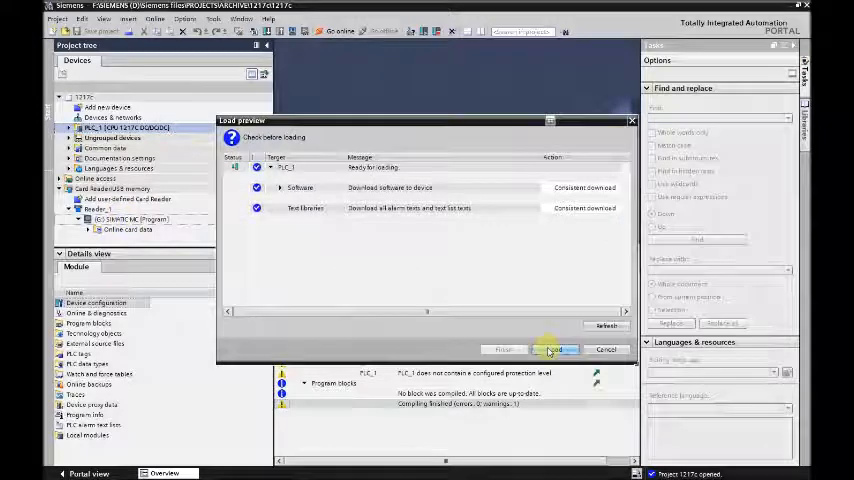
left_click(556, 348)
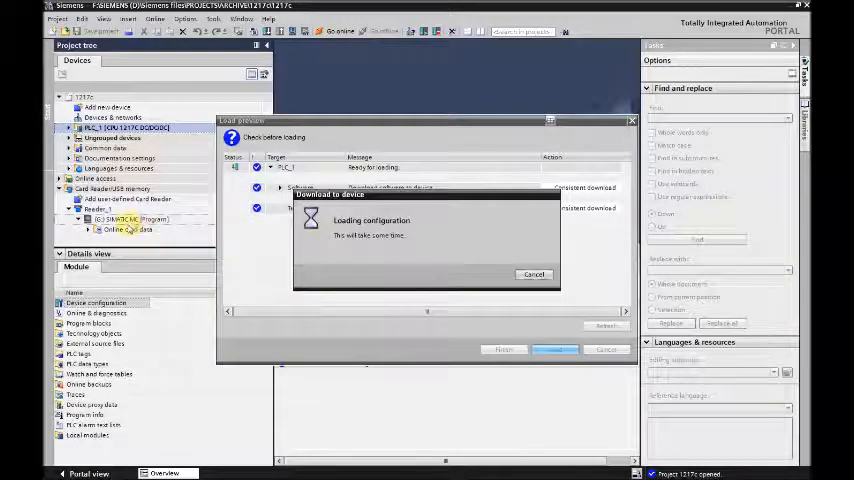